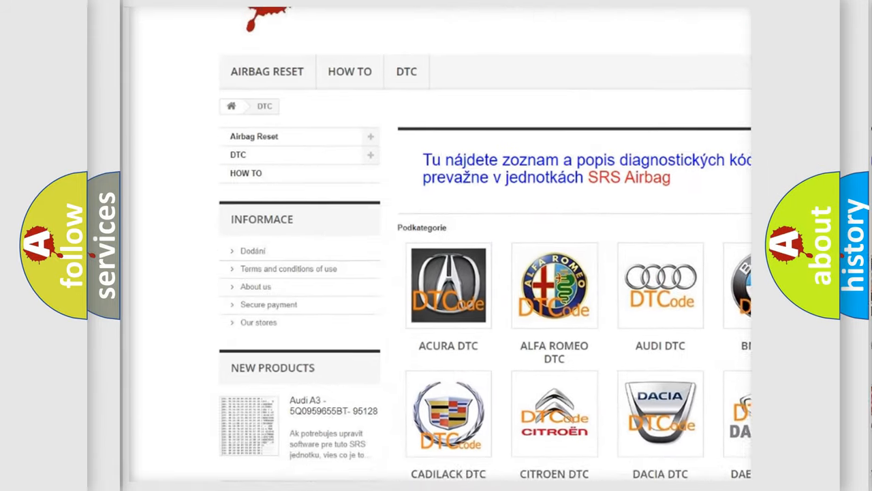
{"action": "scroll", "scroll_direction": "down", "scroll_amount": 3}
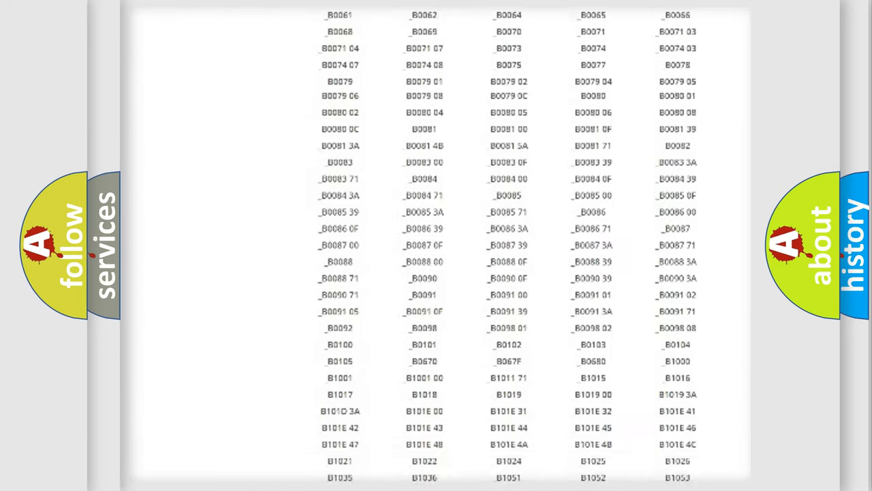
{"action": "scroll", "scroll_direction": "up", "scroll_amount": 3}
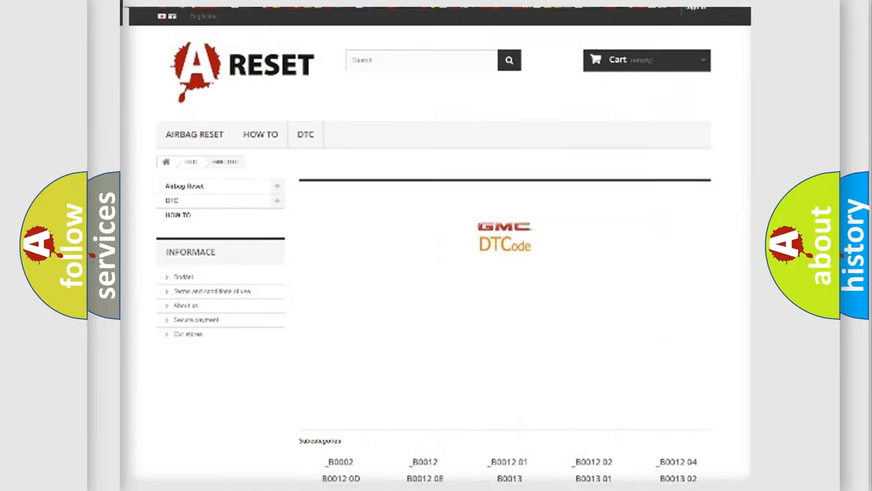